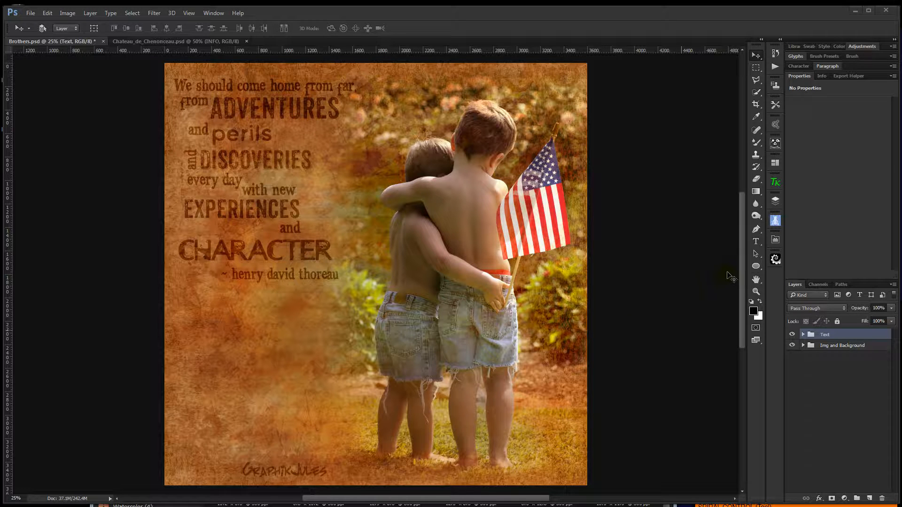
{"action": "mouse_move", "coordinate": [707, 285]}
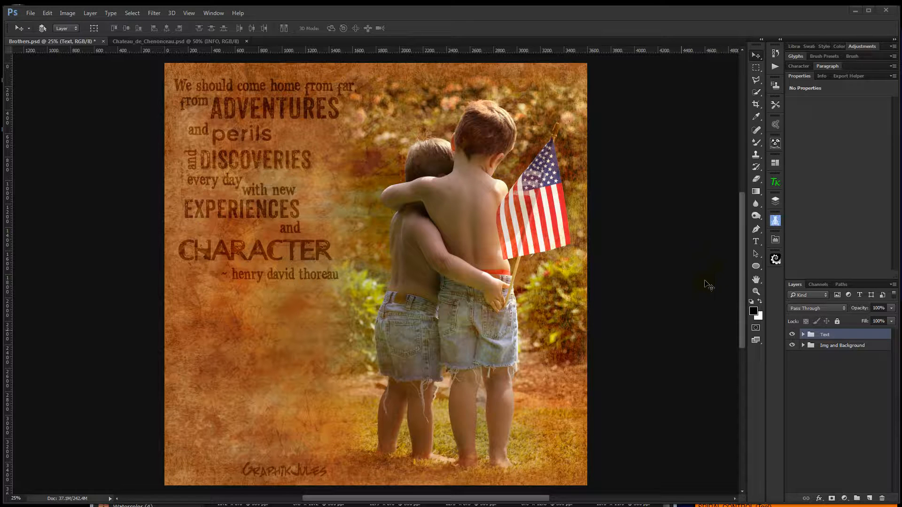
{"action": "mouse_move", "coordinate": [229, 308]}
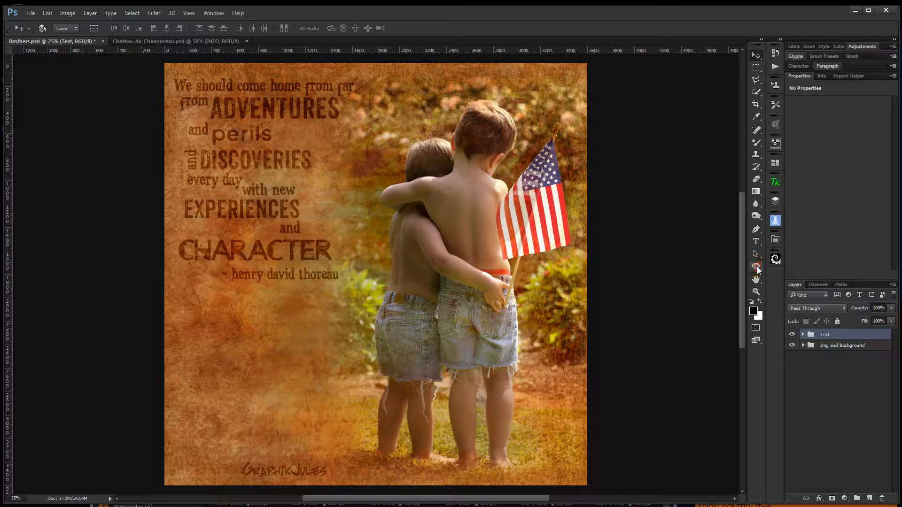
Step: Select the Rectangle Tool from the shape tools group
{"action": "left_click", "coordinate": [756, 266]}
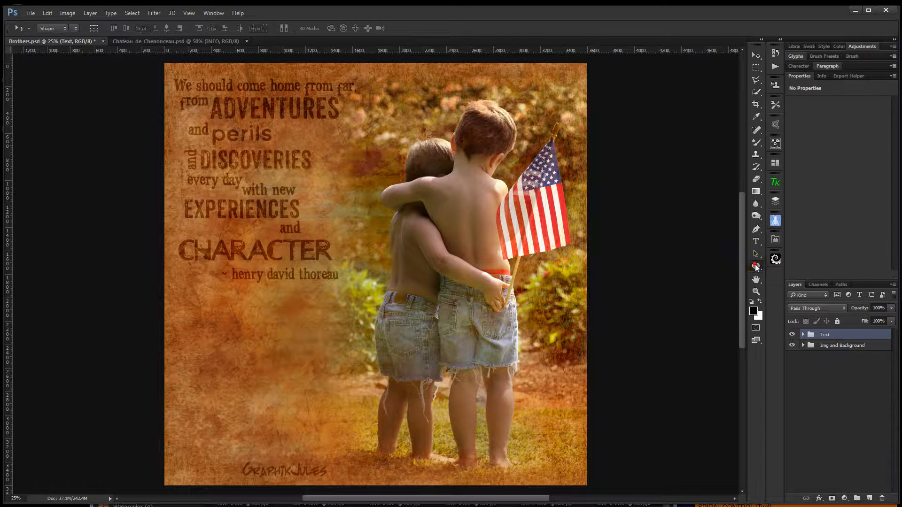
{"action": "left_click", "coordinate": [757, 265]}
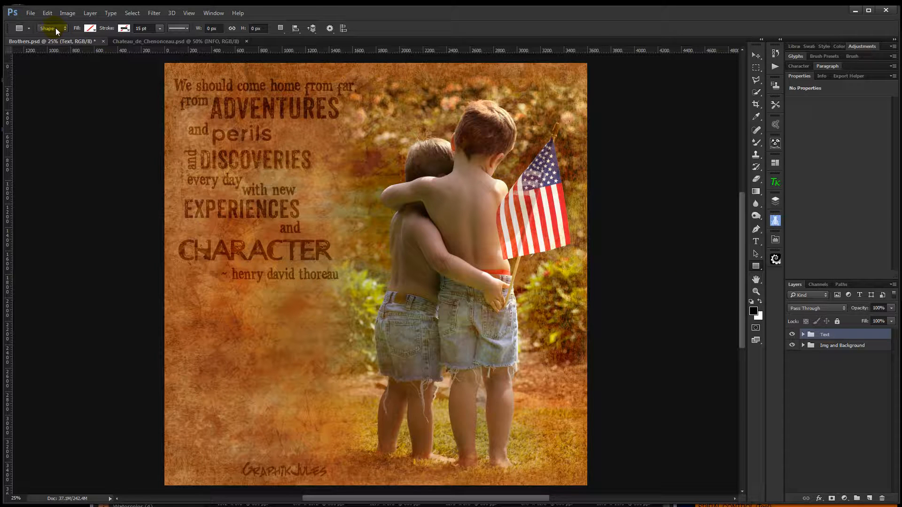
{"action": "mouse_move", "coordinate": [52, 28]}
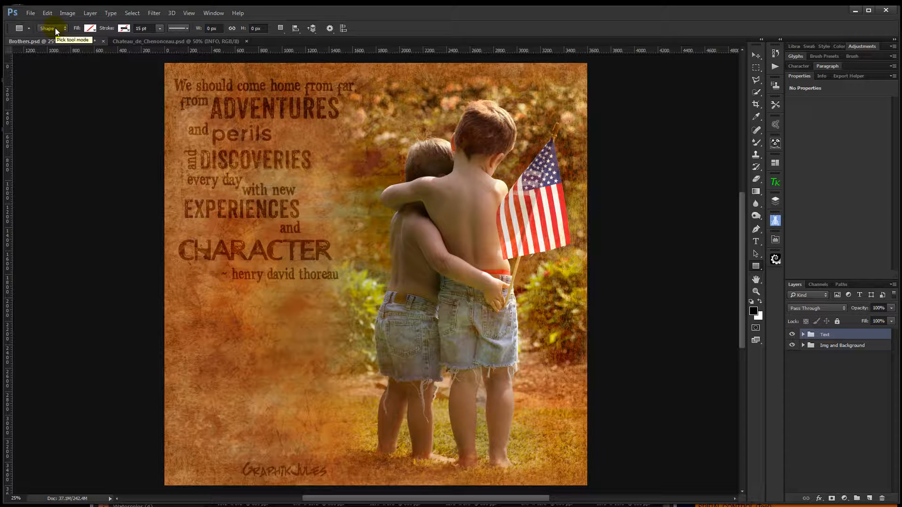
Step: Set the shape fill to magenta from Recently Used Colors
{"action": "left_click", "coordinate": [90, 28]}
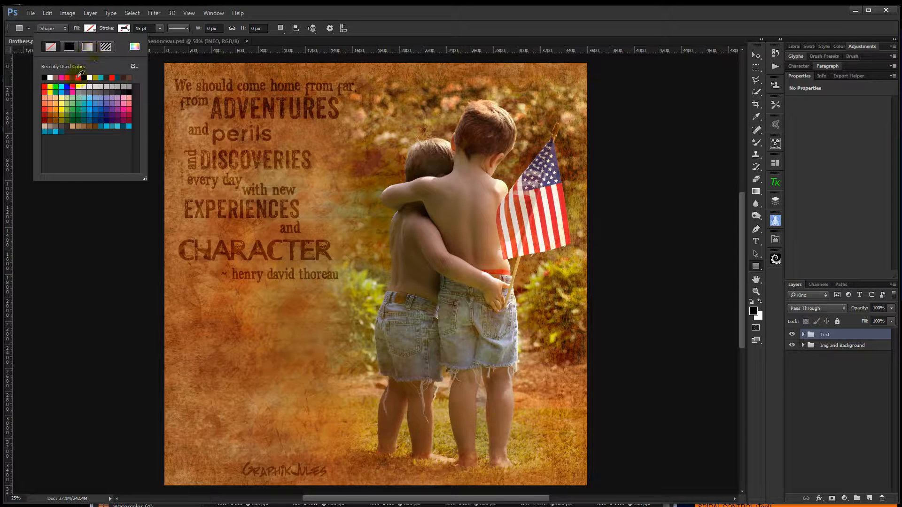
{"action": "left_click", "coordinate": [44, 77]}
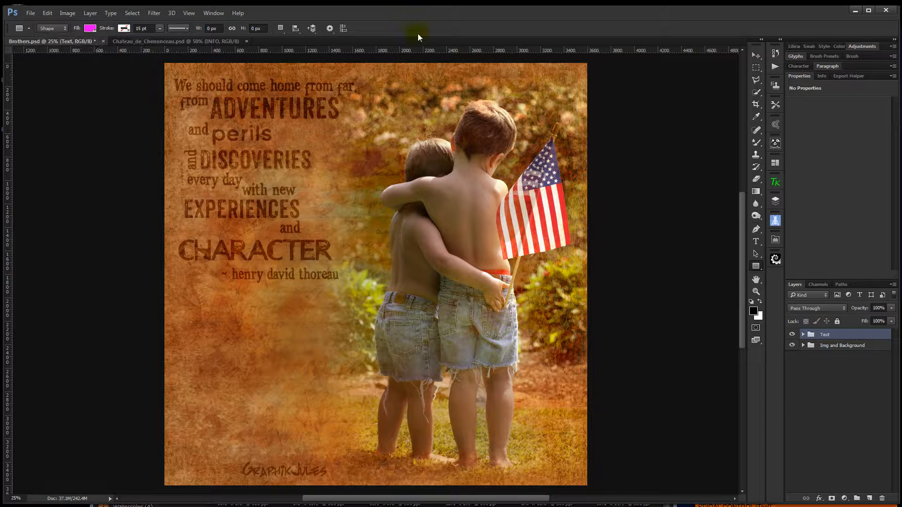
{"action": "mouse_move", "coordinate": [343, 94]}
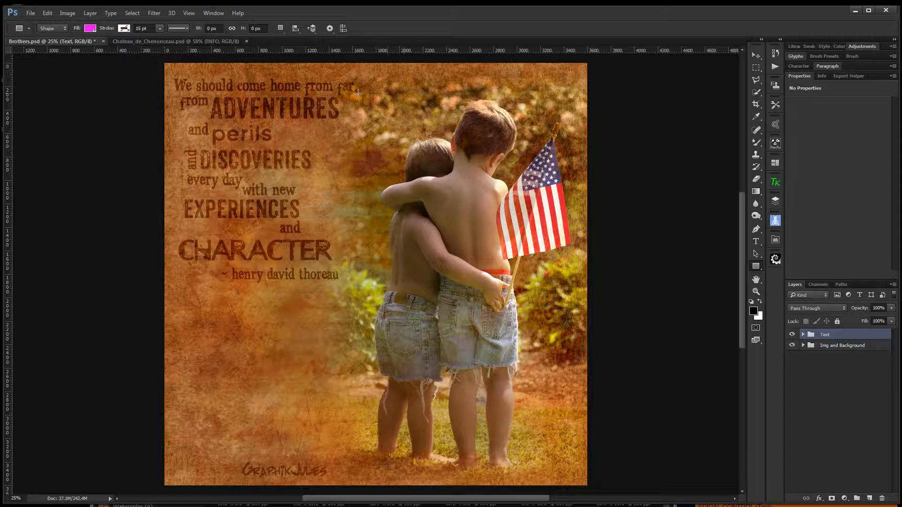
Step: Drag a tall magenta rectangle from above the boys' heads to near their feet
{"action": "left_click_drag", "start_coordinate": [356, 85], "coordinate": [523, 361]}
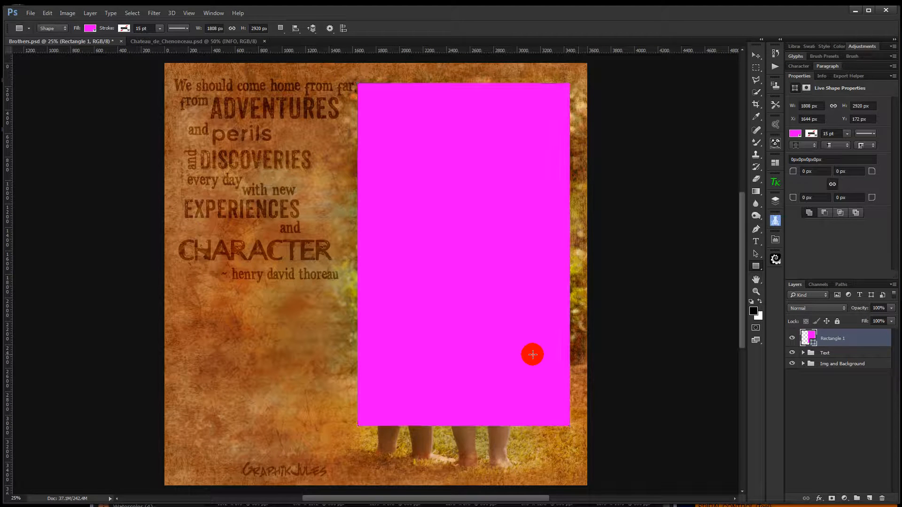
{"action": "mouse_move", "coordinate": [469, 301]}
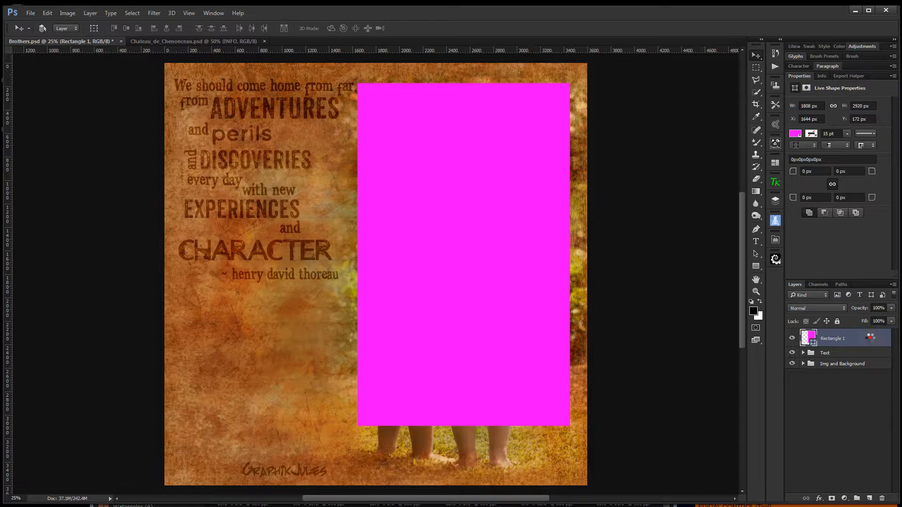
Step: In Rectangle 1's Layer Style, set Fill Opacity to 0% and enable Drop Shadow
{"action": "double_click", "coordinate": [833, 338]}
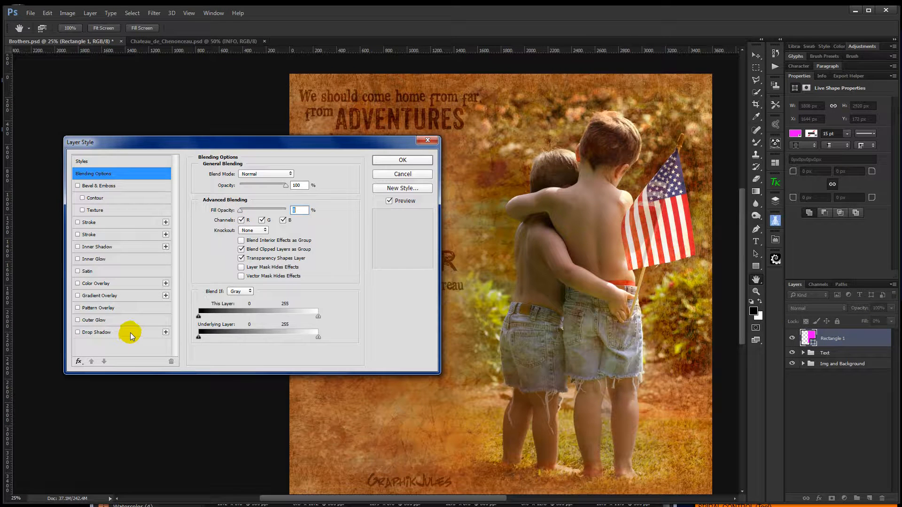
{"action": "mouse_move", "coordinate": [105, 224]}
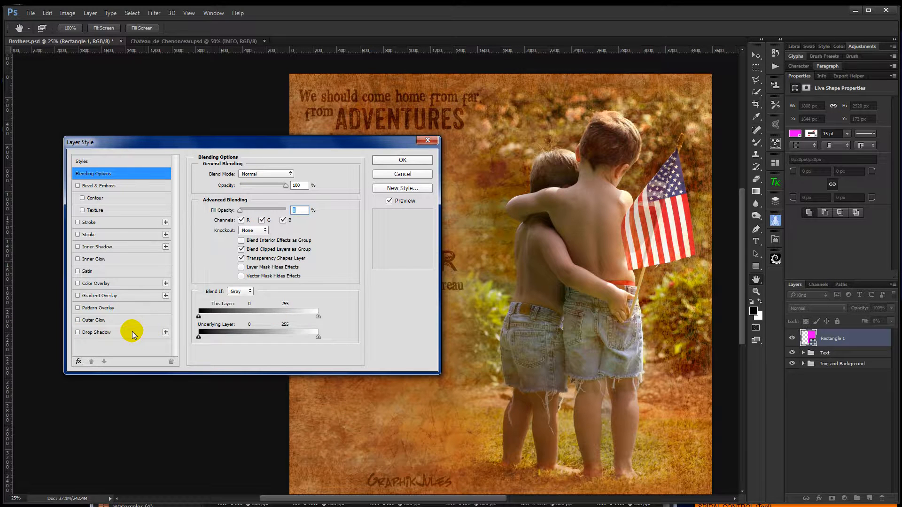
{"action": "left_click", "coordinate": [78, 333]}
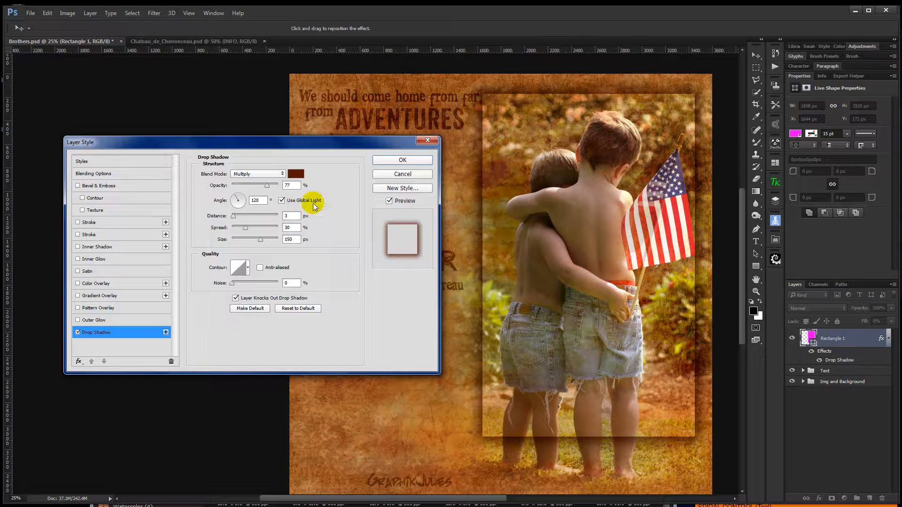
Step: Set the drop shadow colour to dark brown #3c1404 from the quote text, and apply
{"action": "left_click", "coordinate": [295, 174]}
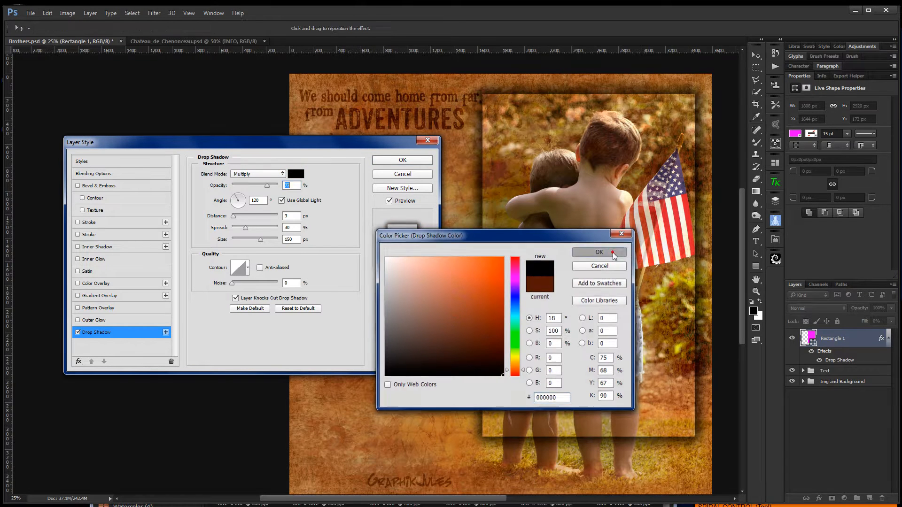
{"action": "left_click", "coordinate": [599, 252]}
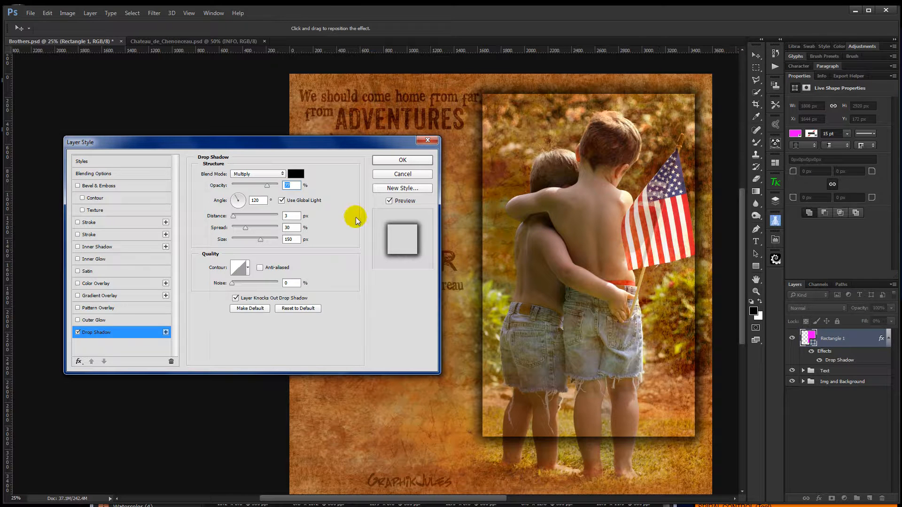
{"action": "left_click", "coordinate": [295, 173]}
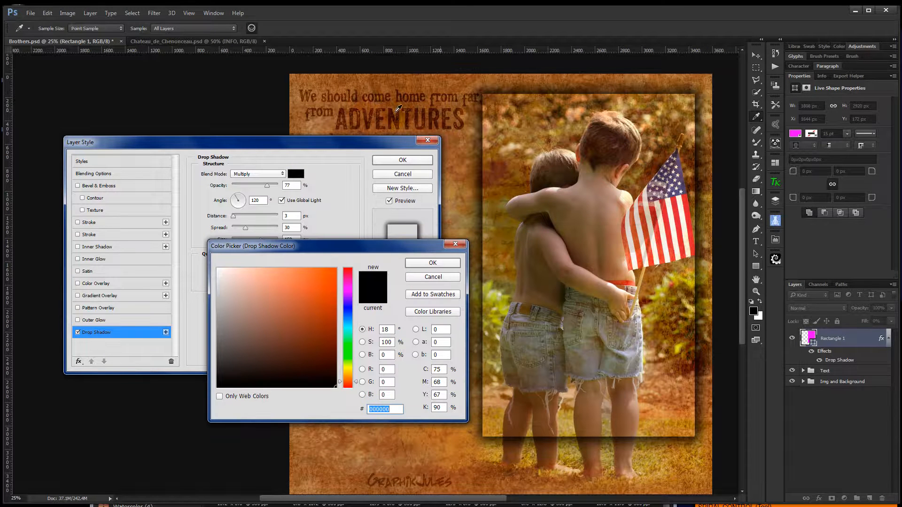
{"action": "left_click", "coordinate": [328, 359]}
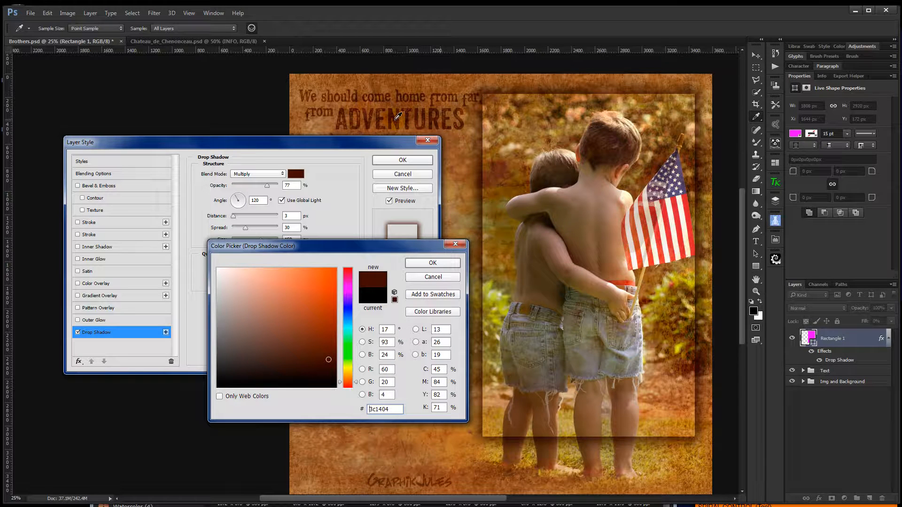
{"action": "mouse_move", "coordinate": [406, 188]}
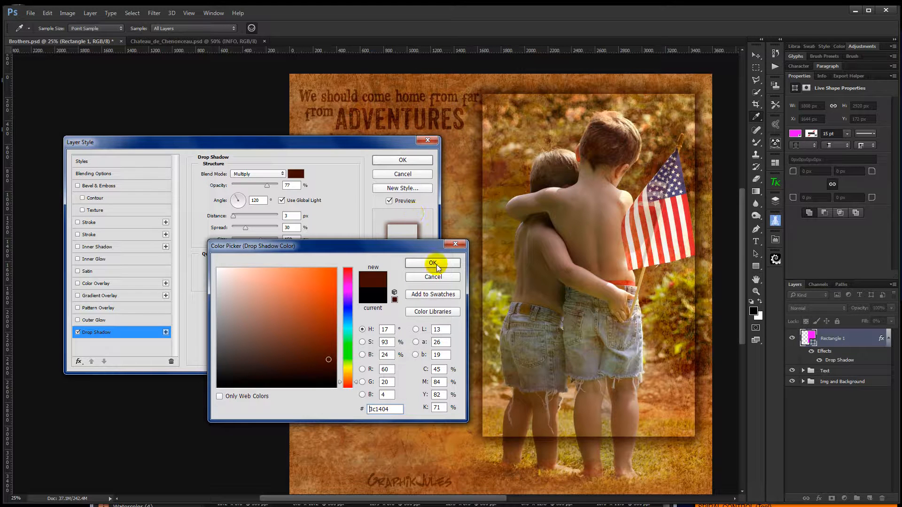
{"action": "left_click", "coordinate": [432, 263]}
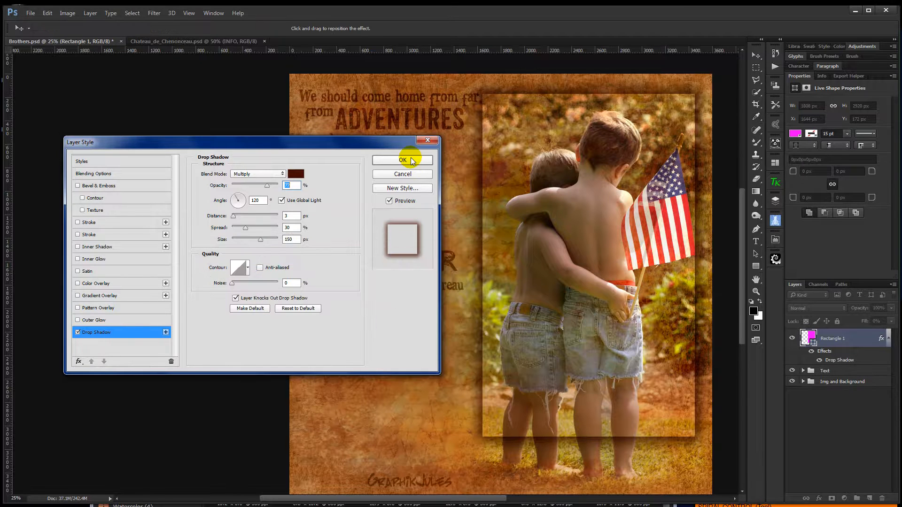
{"action": "left_click", "coordinate": [402, 160]}
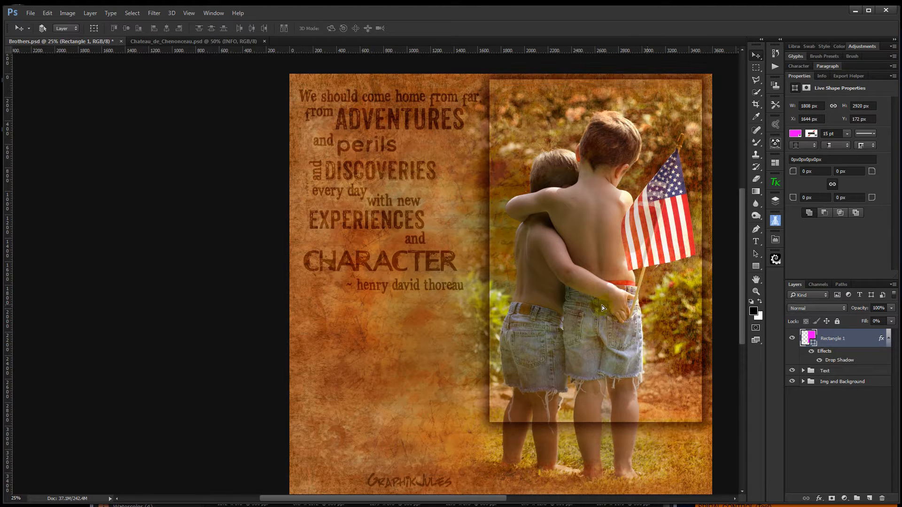
Step: Nudge the rectangle frame right and up, then resize it over the boys
{"action": "left_click_drag", "start_coordinate": [603, 307], "coordinate": [615, 290]}
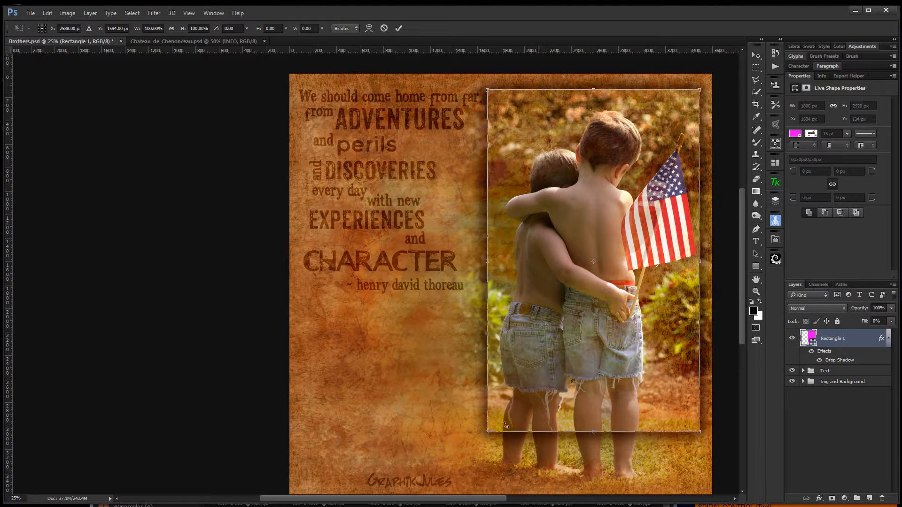
{"action": "left_click_drag", "start_coordinate": [486, 261], "coordinate": [425, 261]}
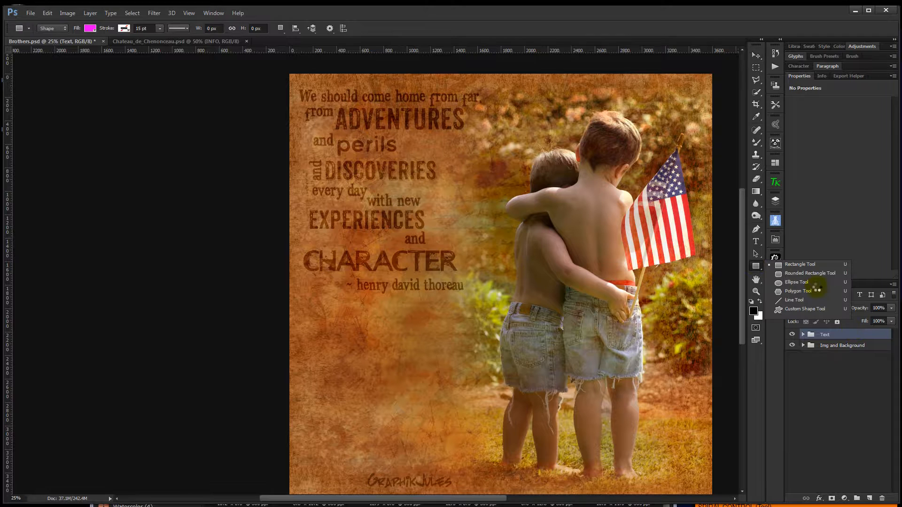
Step: With the Ellipse Tool and Fill set to None, drag a large circle over the boys
{"action": "left_click", "coordinate": [796, 282]}
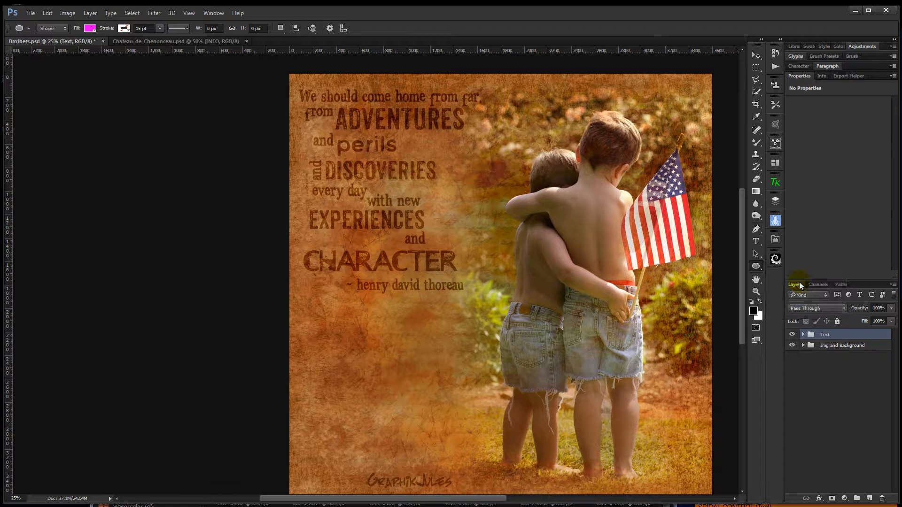
{"action": "left_click", "coordinate": [90, 28]}
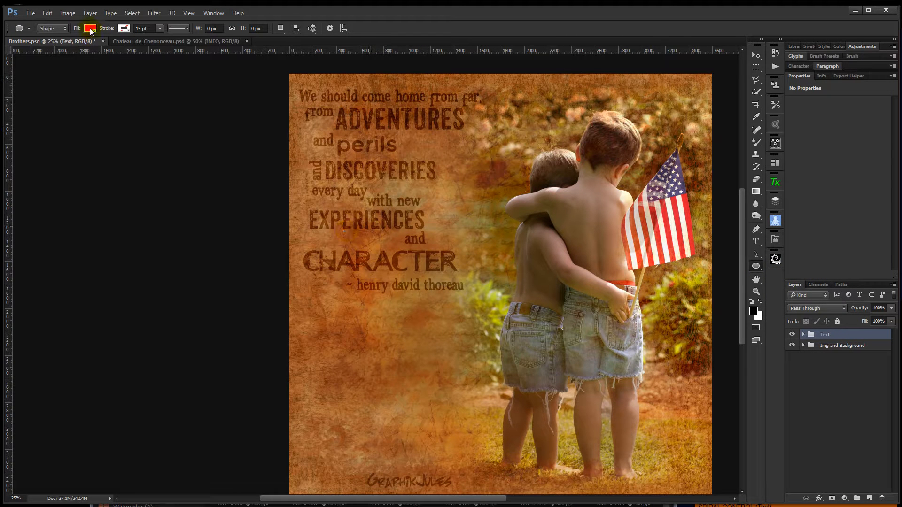
{"action": "left_click", "coordinate": [90, 28]}
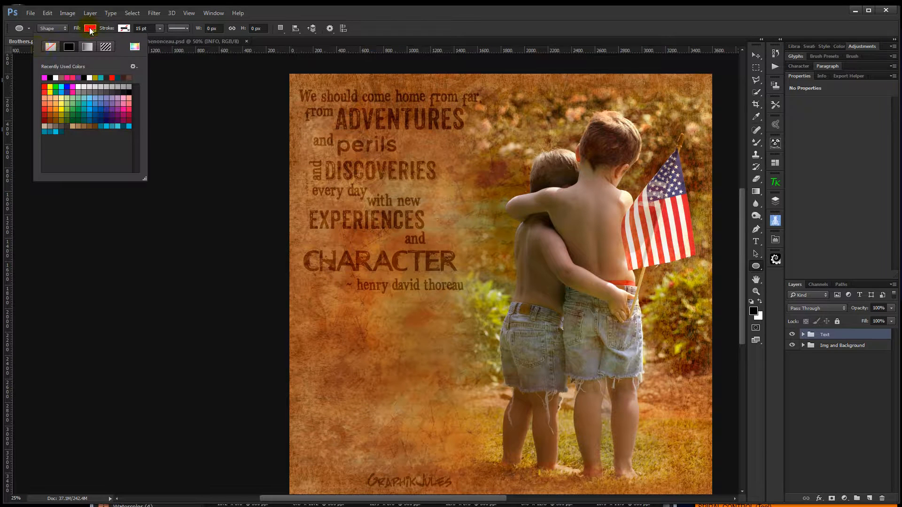
{"action": "left_click", "coordinate": [51, 46]}
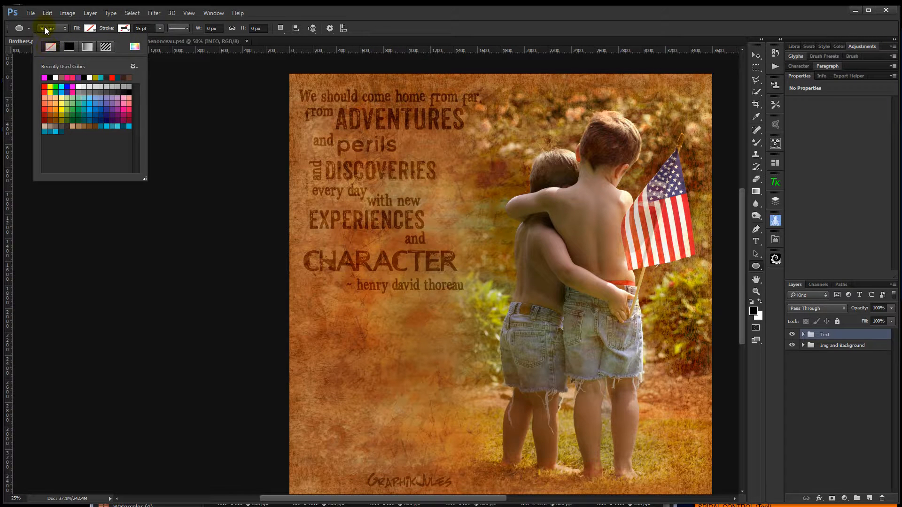
{"action": "left_click", "coordinate": [569, 280]}
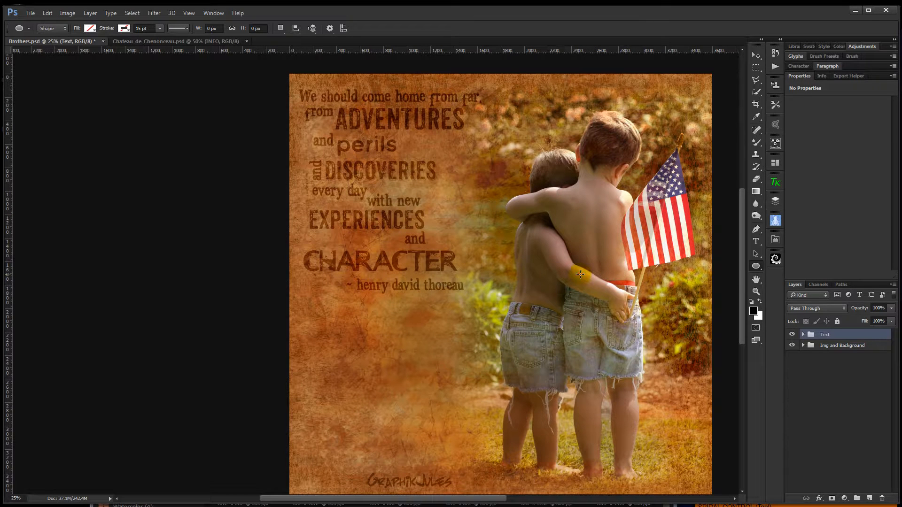
{"action": "left_click_drag", "start_coordinate": [580, 275], "coordinate": [419, 78]}
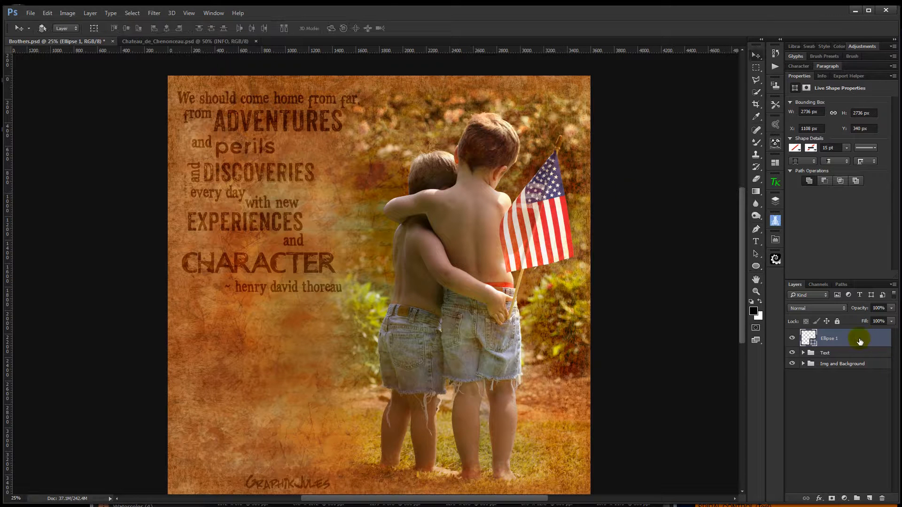
Step: Enable Drop Shadow in Ellipse 1's Layer Style and confirm
{"action": "double_click", "coordinate": [831, 338]}
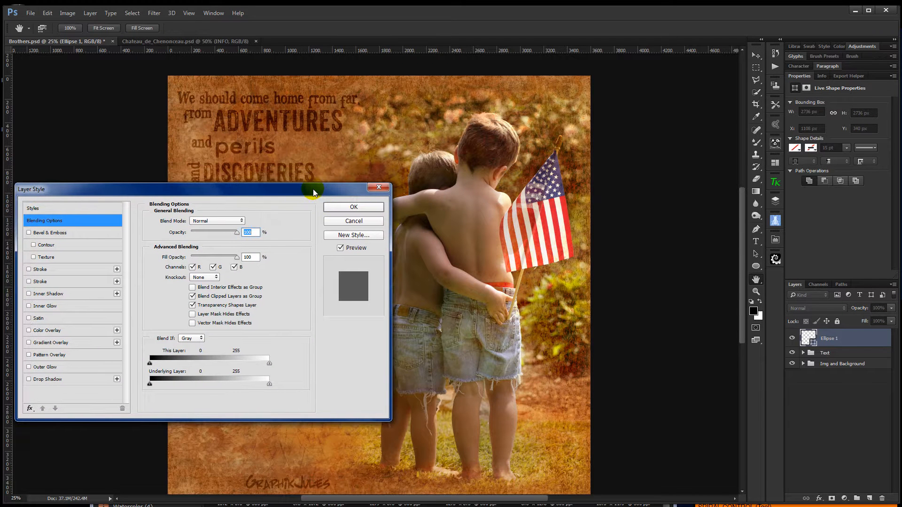
{"action": "mouse_move", "coordinate": [183, 259]}
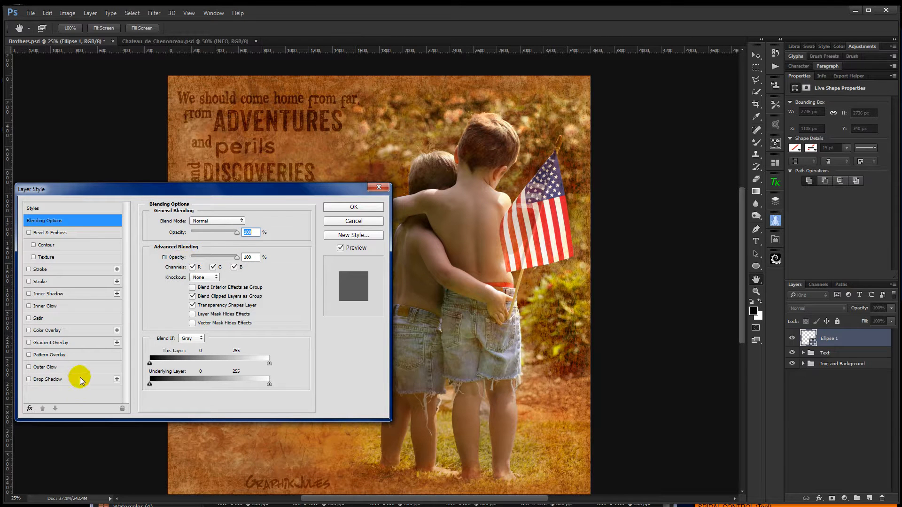
{"action": "left_click", "coordinate": [33, 379]}
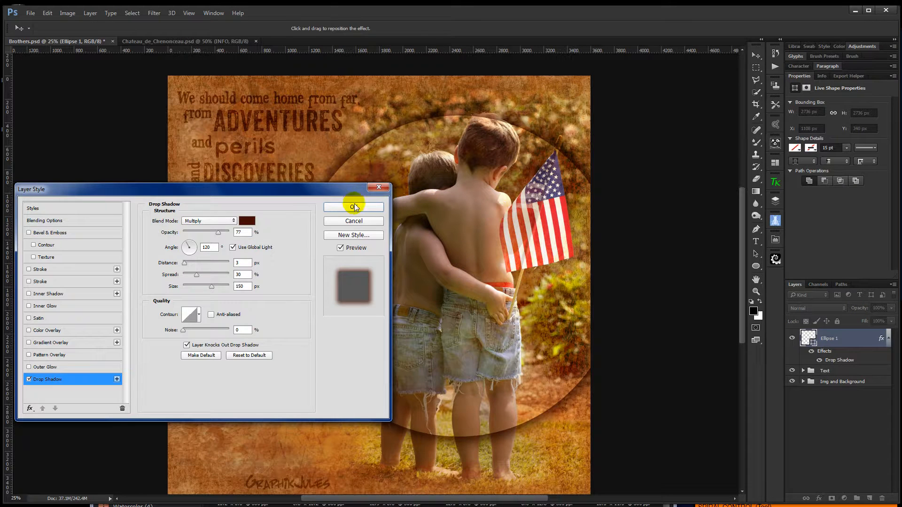
{"action": "left_click", "coordinate": [353, 208]}
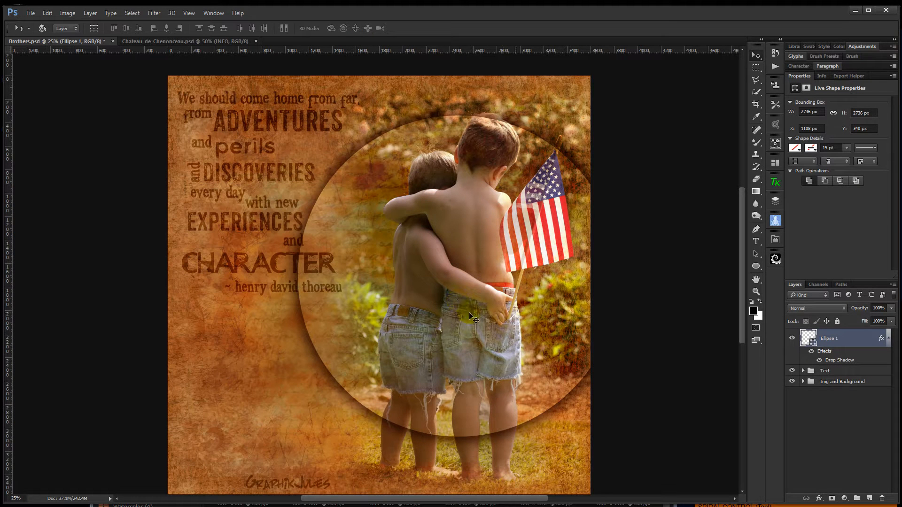
{"action": "mouse_move", "coordinate": [466, 325]}
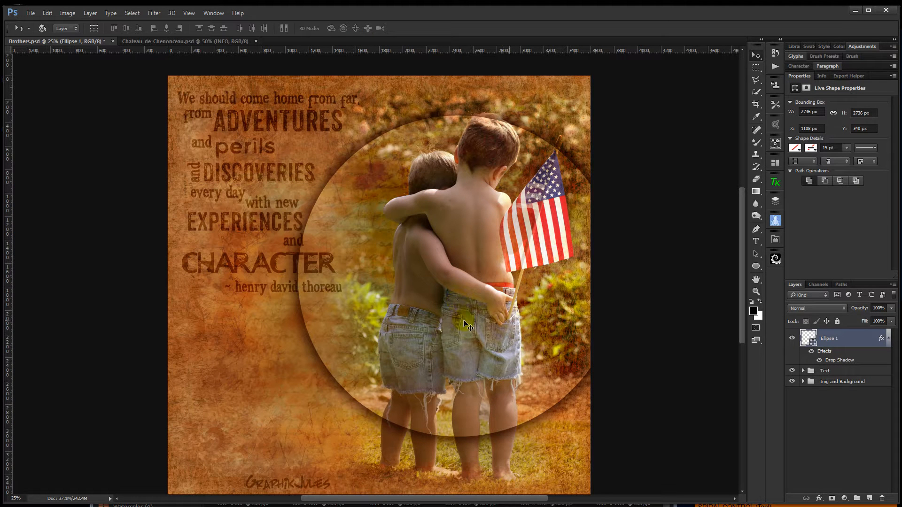
Step: Drag the shadowed circle upward and then further up and right
{"action": "left_click_drag", "start_coordinate": [466, 325], "coordinate": [480, 276]}
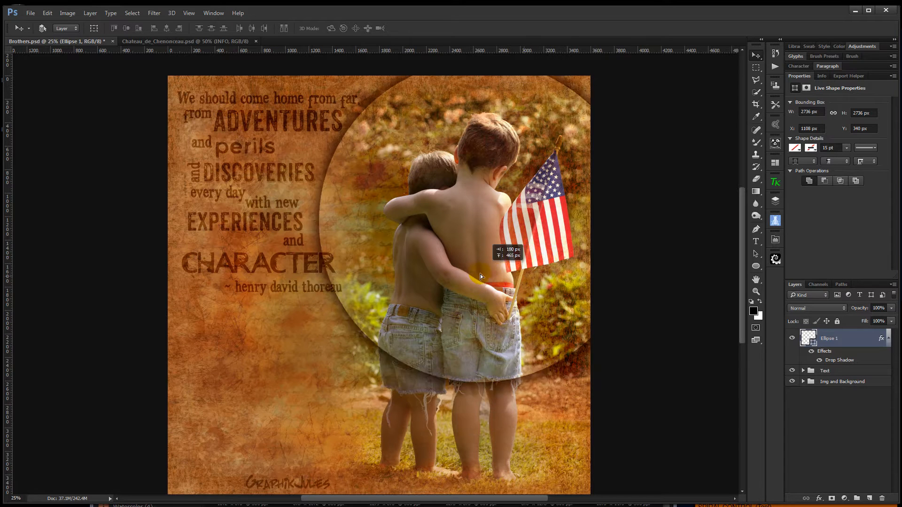
{"action": "left_click_drag", "start_coordinate": [481, 276], "coordinate": [512, 253]}
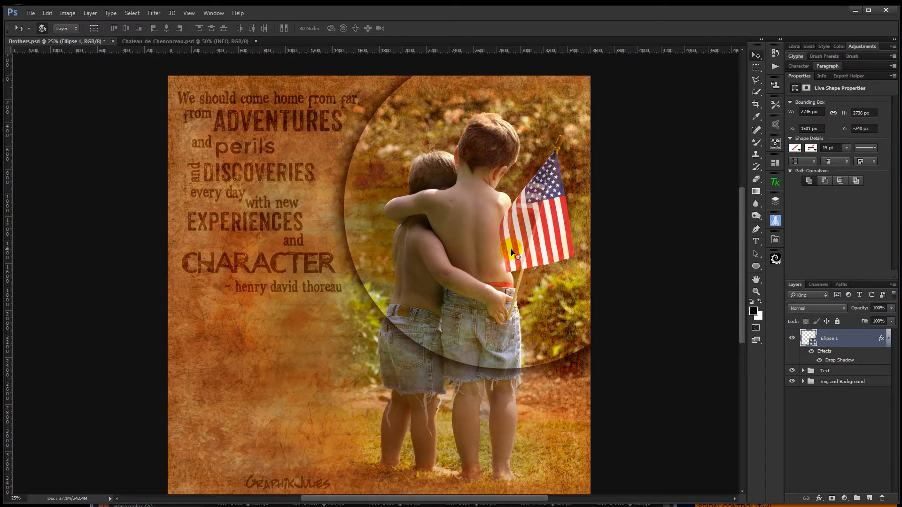